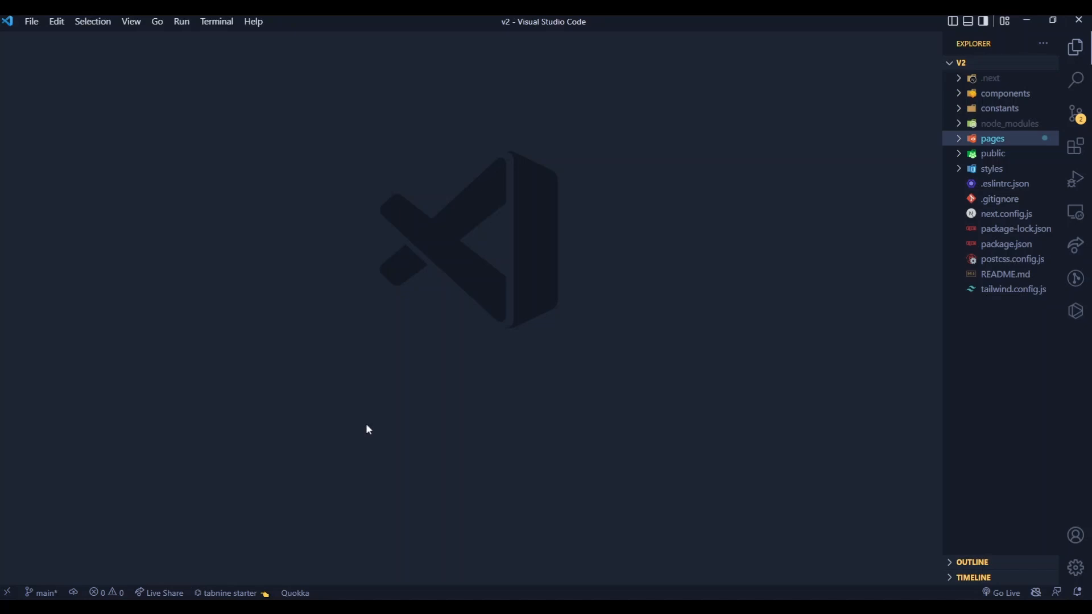
Search the Command Palette for "settings" to list settings commands
text(s)
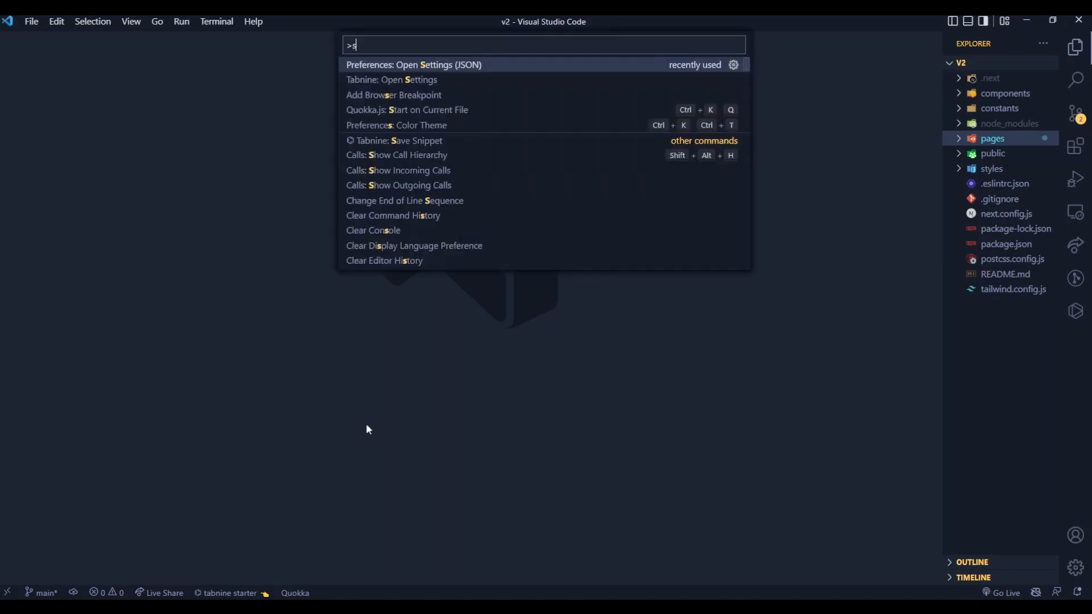
text(ettings)
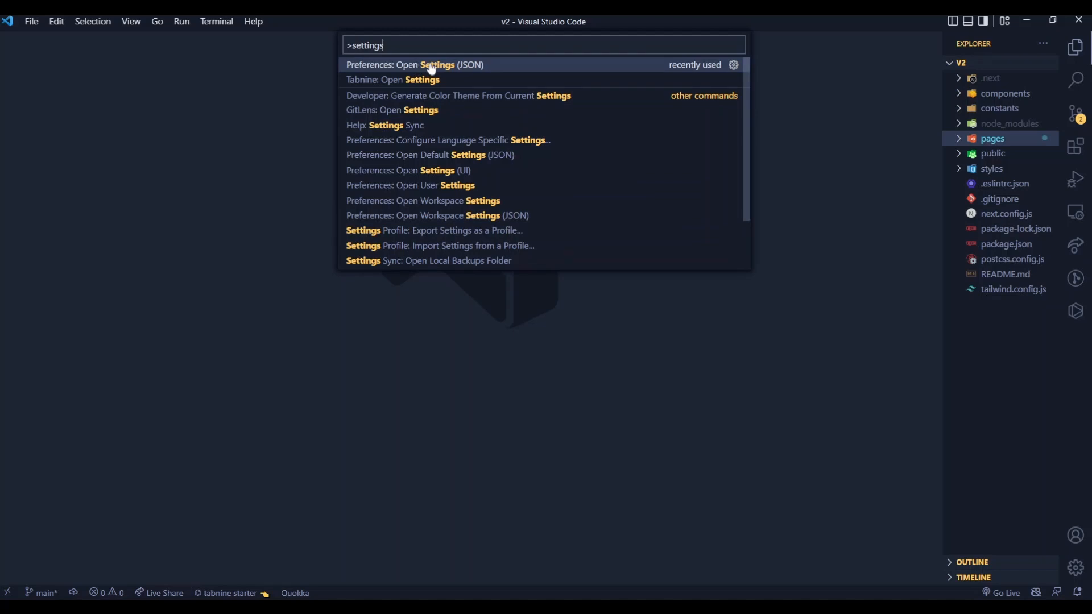
Add an editor.tokenColorCustomizations entry with a "textMateRules" array to settings.json
click(414, 64)
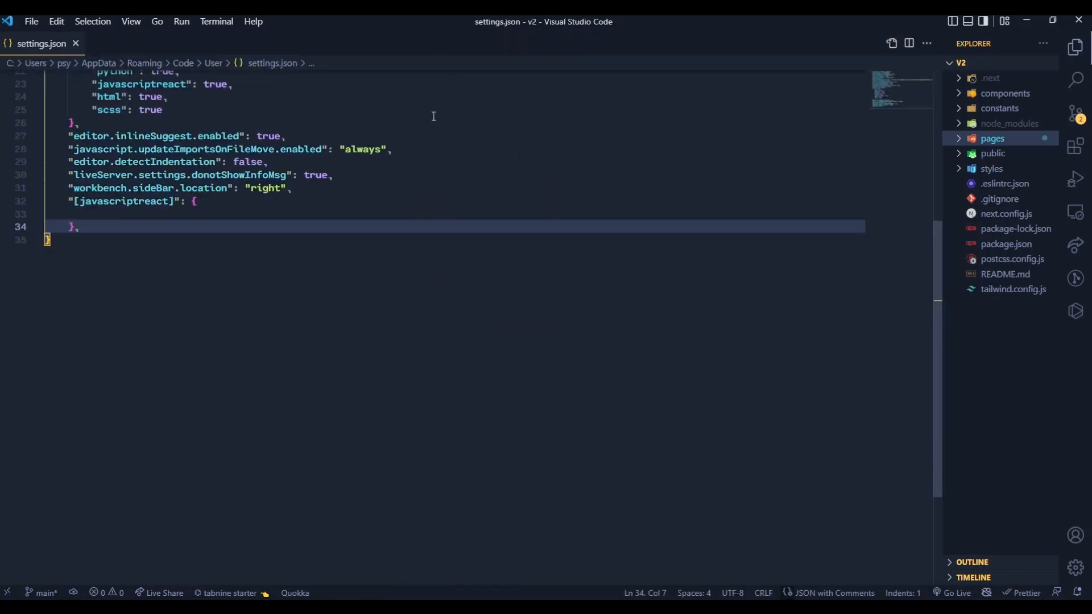
mouse_move(44, 410)
text("editor.tokenColorCustomizations": {)
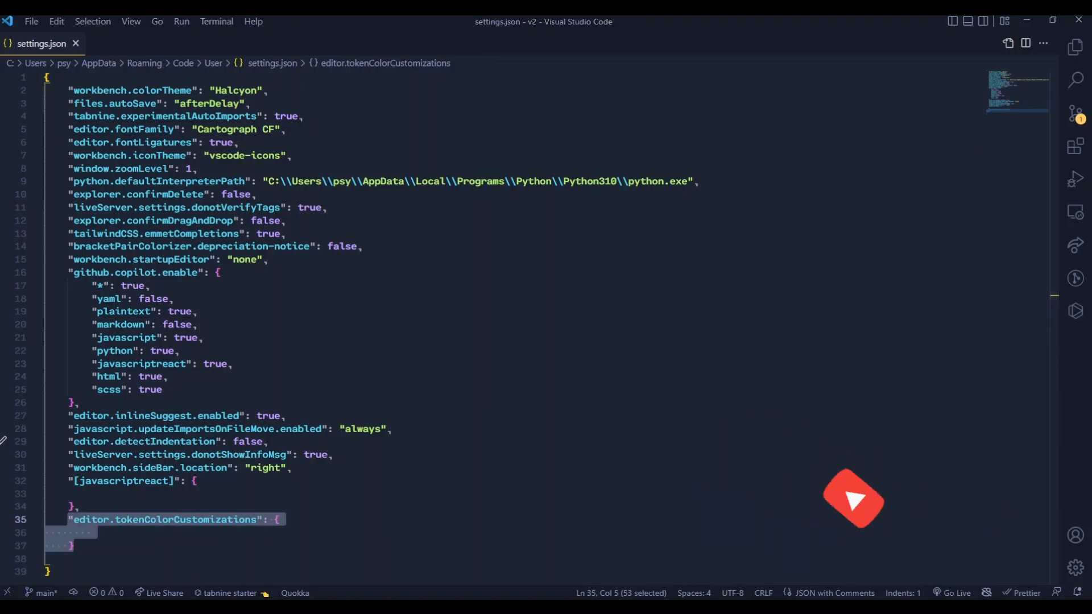
scroll(down, 3)
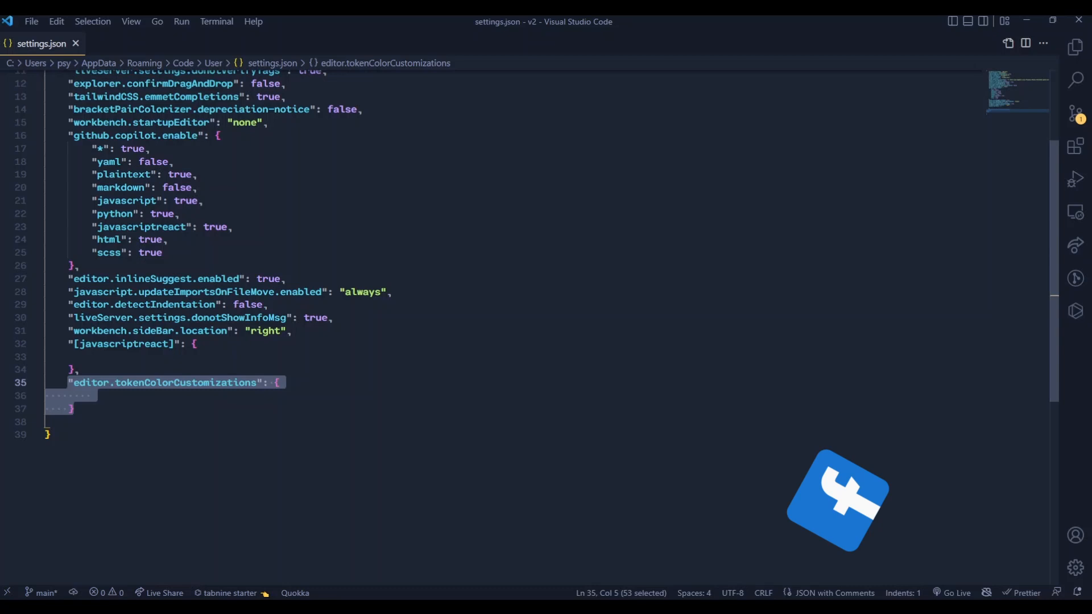
text("textMateRules": [)
text("scope": [)
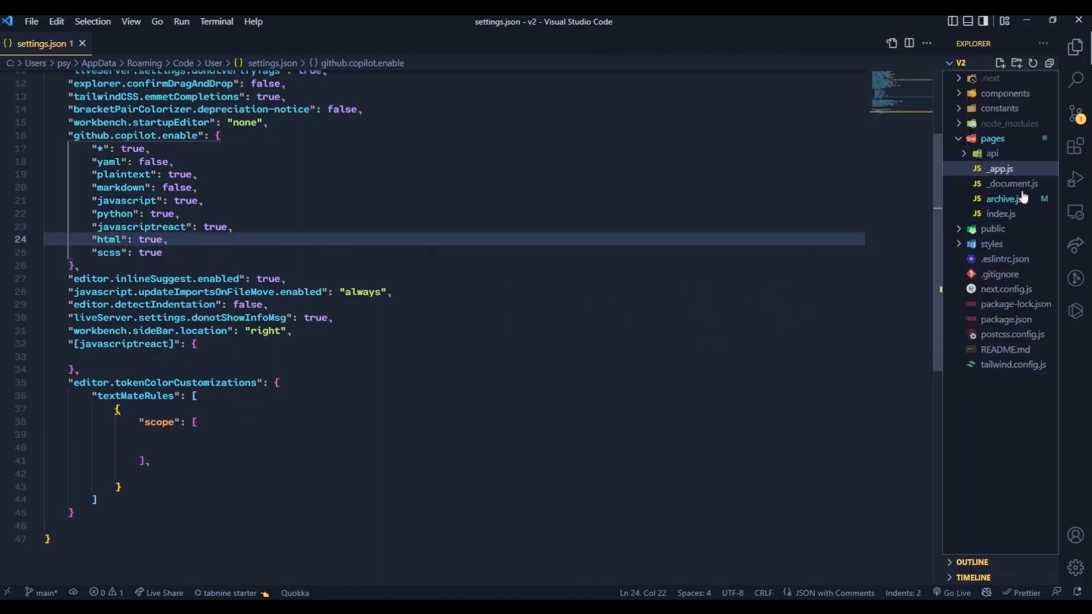
Switch to pages/index.js and bring up the Command Palette again
double_click(1001, 213)
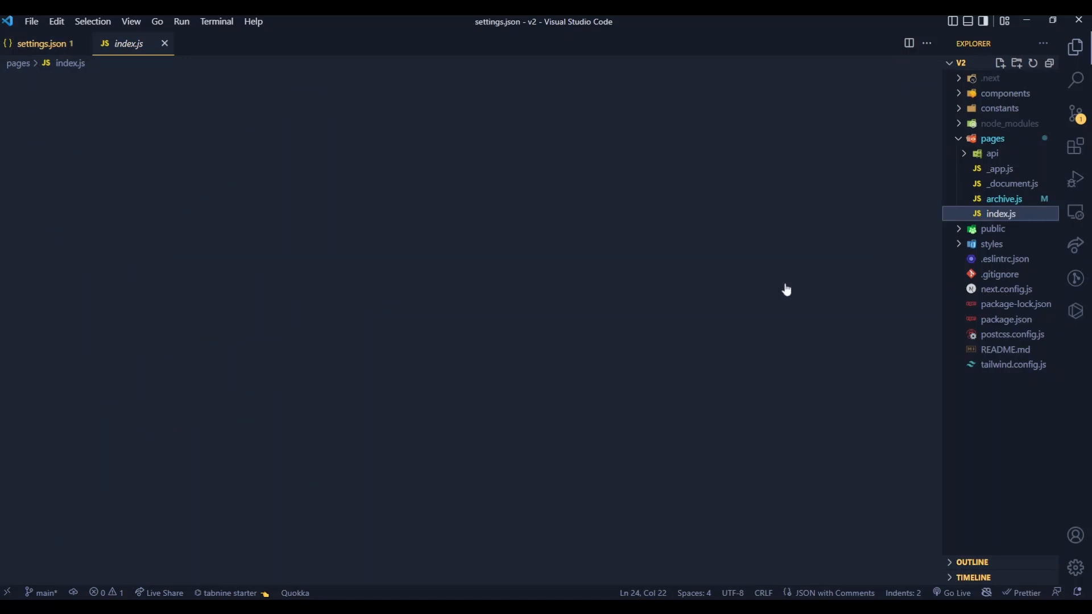
click(1001, 213)
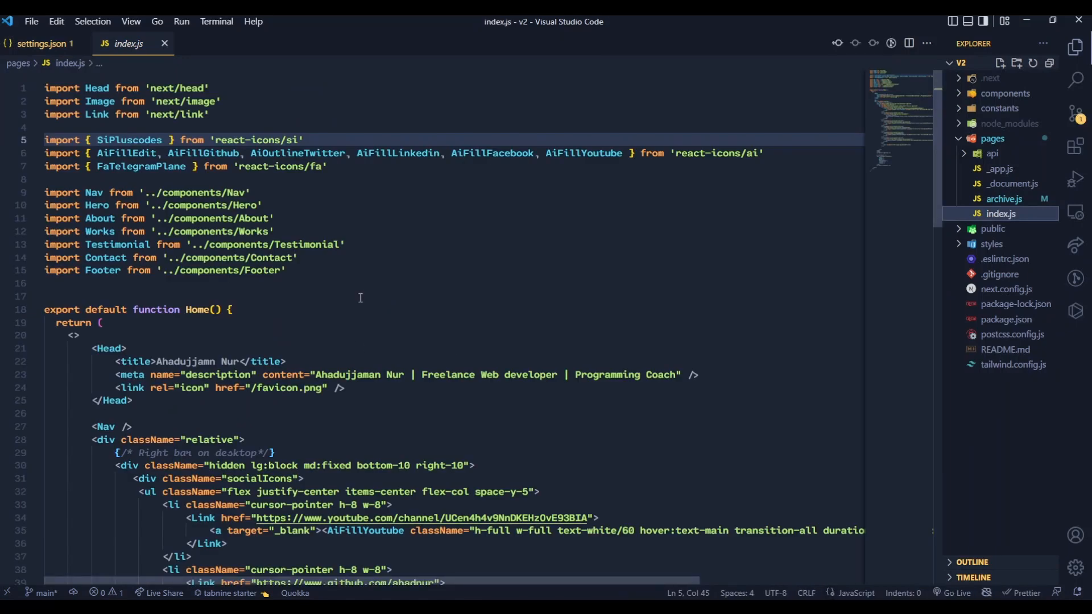
key(ctrl+shift+p)
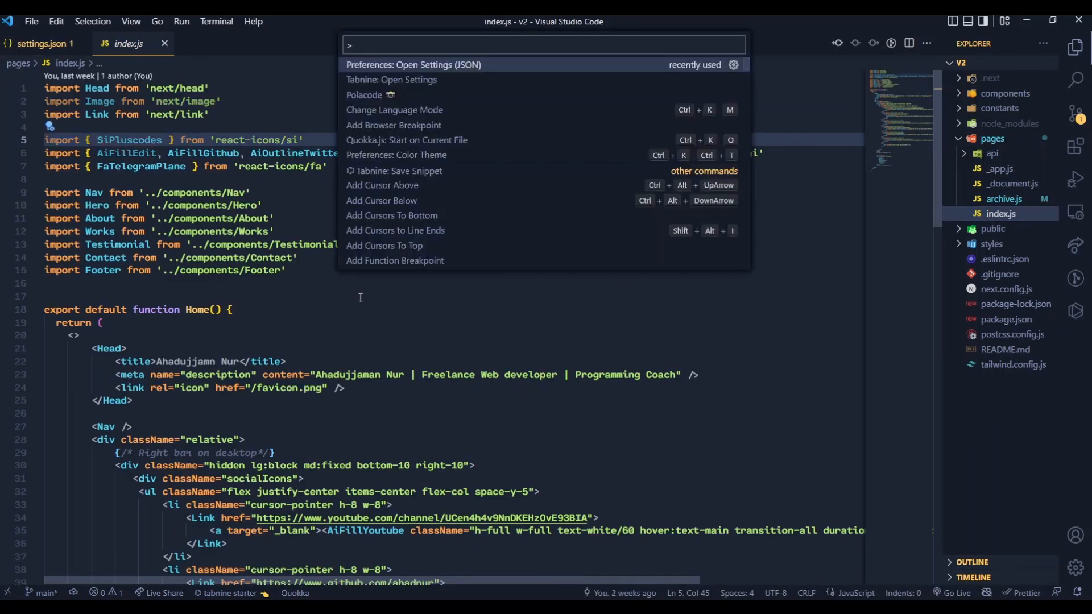
Run Developer: Inspect Editor Tokens and Scopes and inspect the import keyword's scopes
text(inspe)
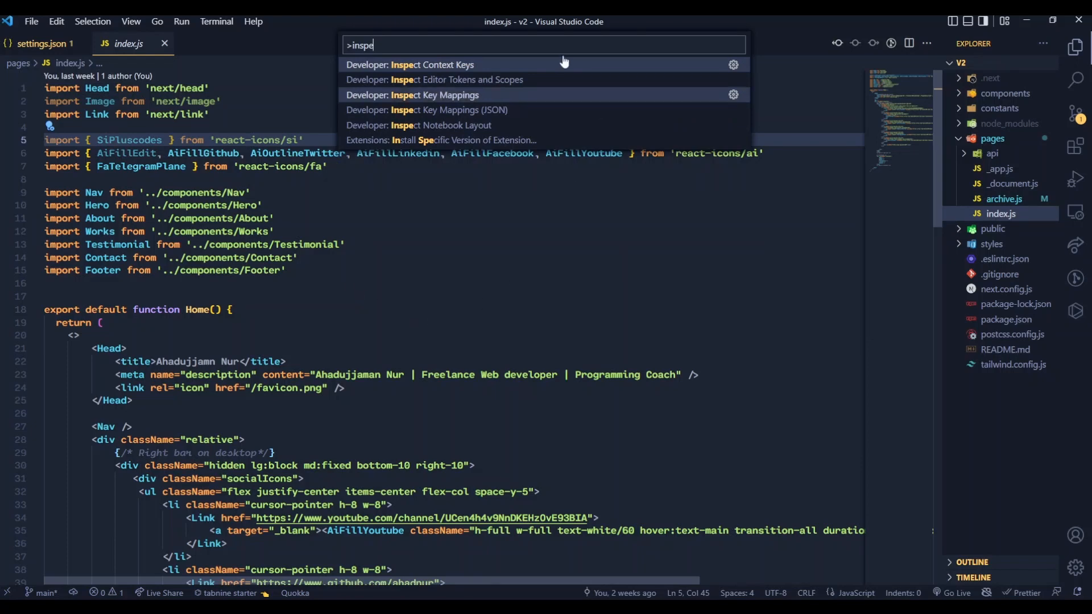
mouse_move(469, 80)
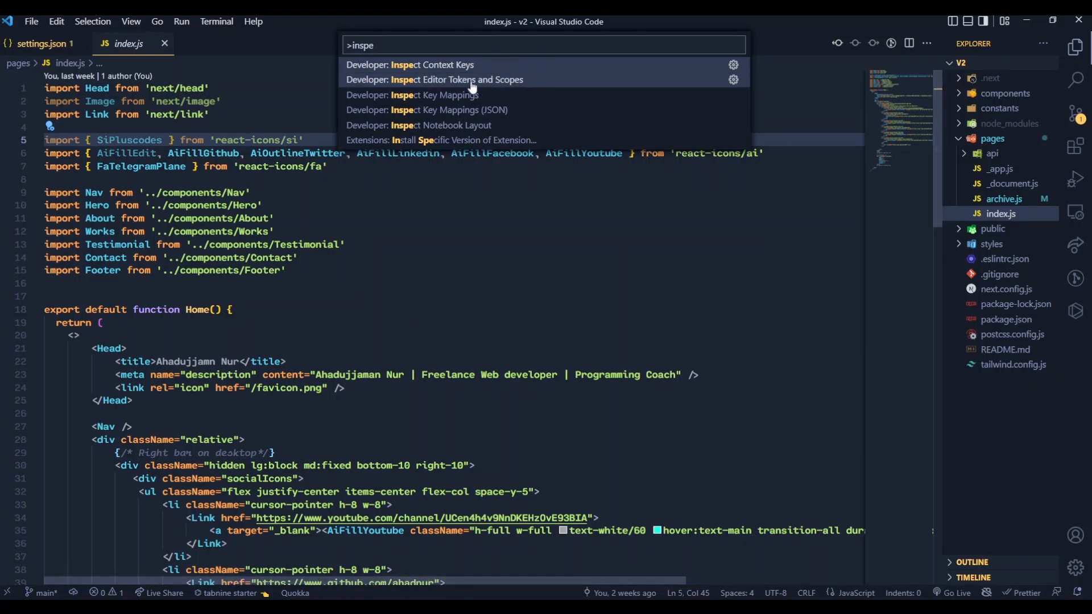
click(432, 78)
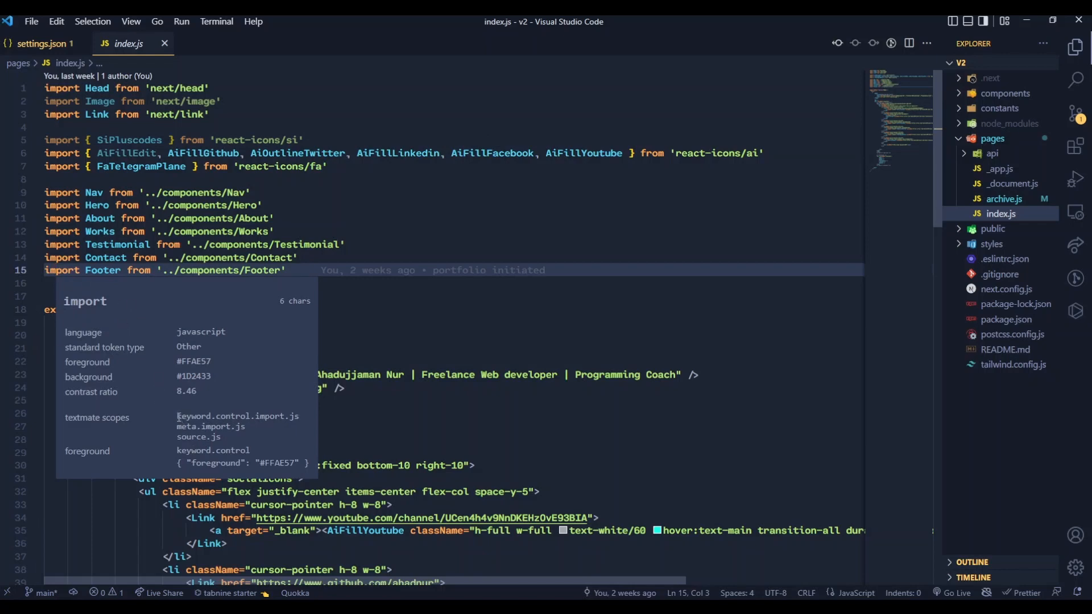
click(42, 43)
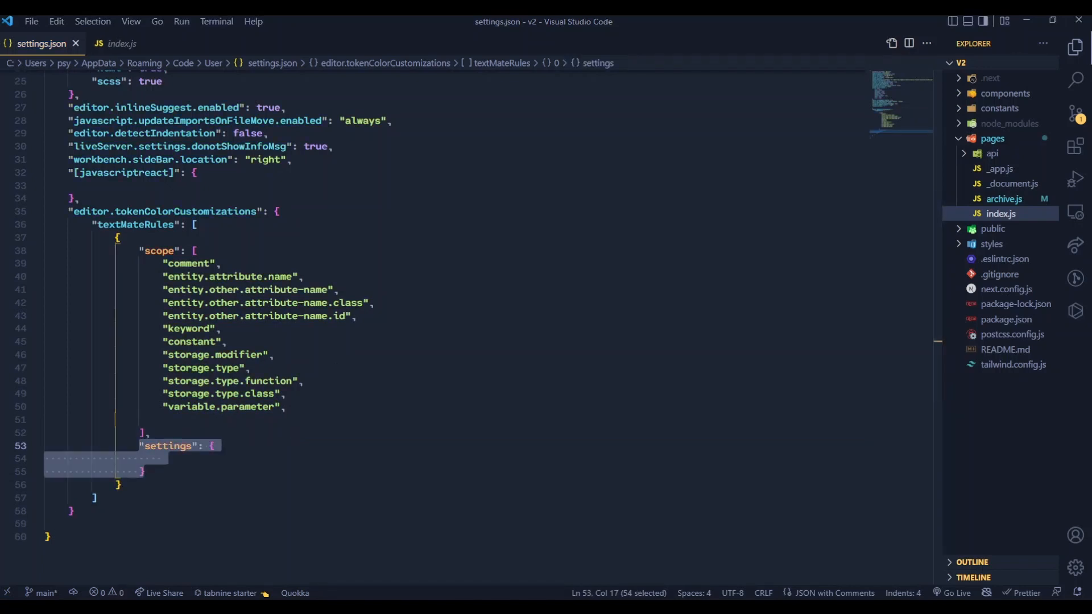
Set the rule's settings to "fontStyle": "italic" for the comment, keyword, attribute and storage scopes
text("fontStyle": "italic")
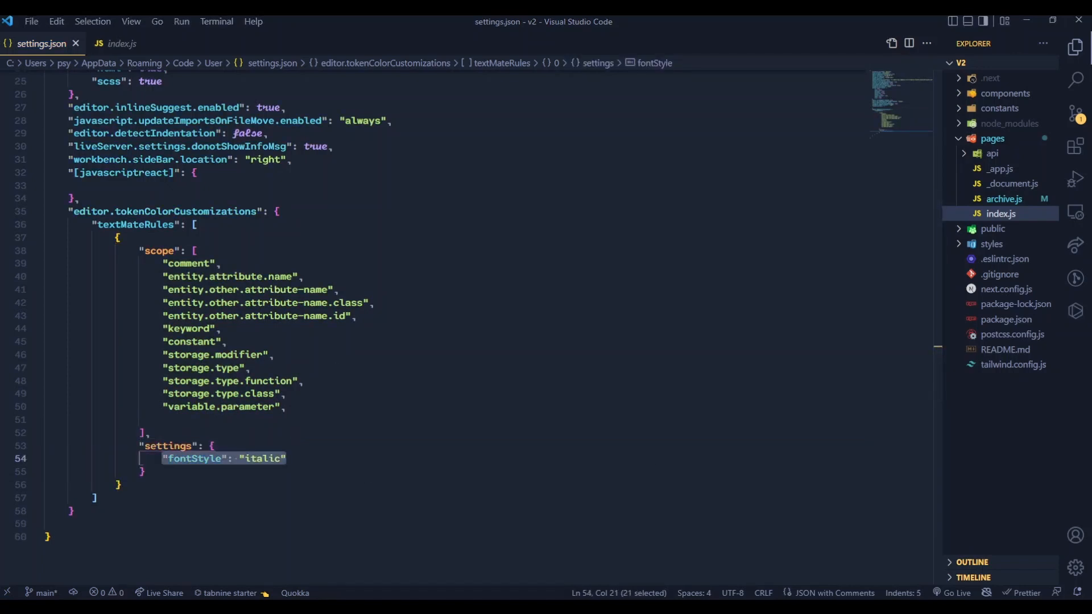